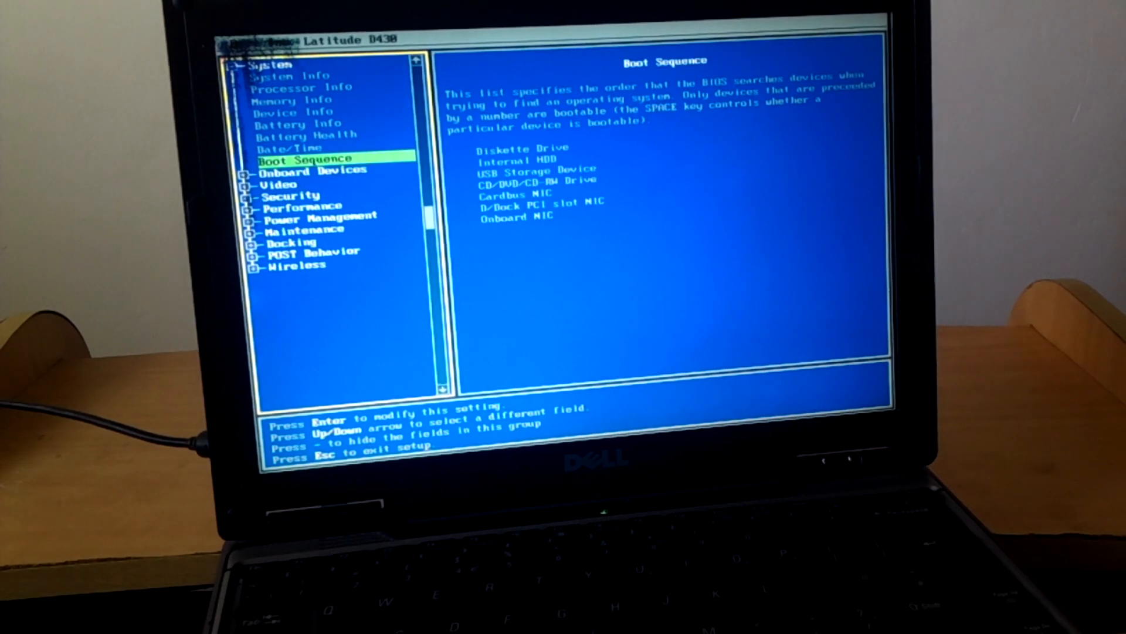
Enable Internal HDD as the first bootable device in the Boot Sequence list
key(enter)
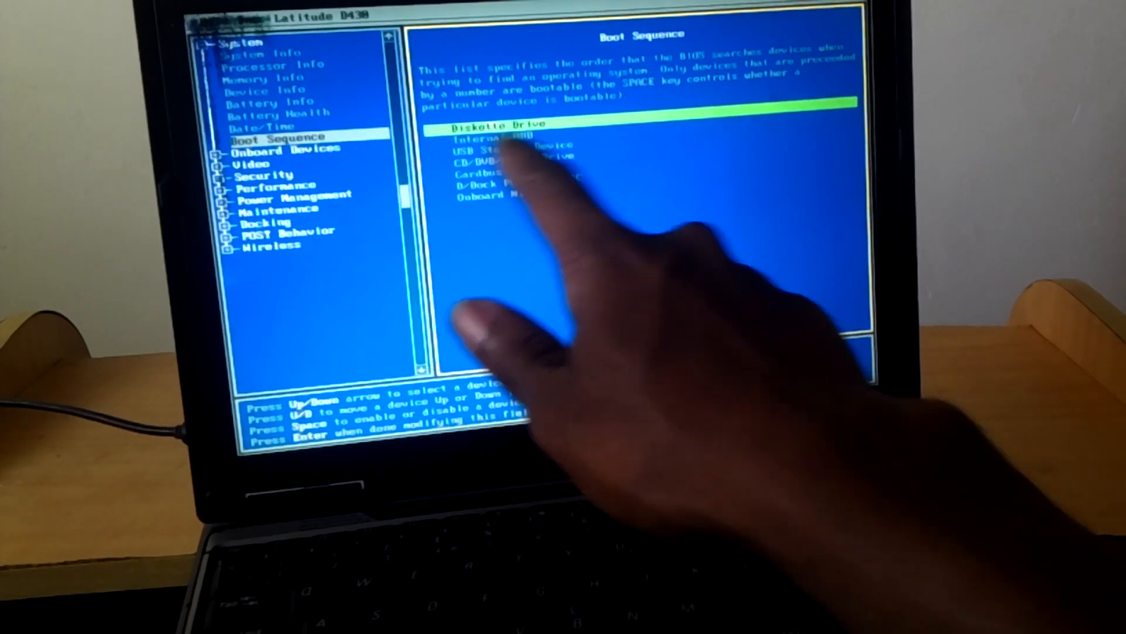
key(down)
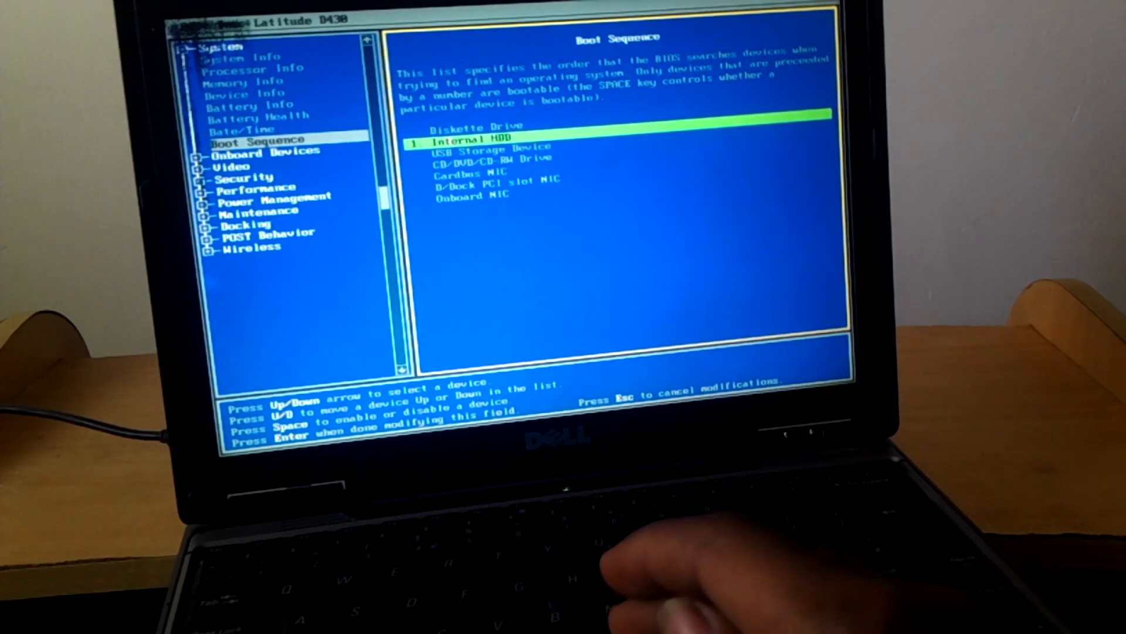
key(Down)
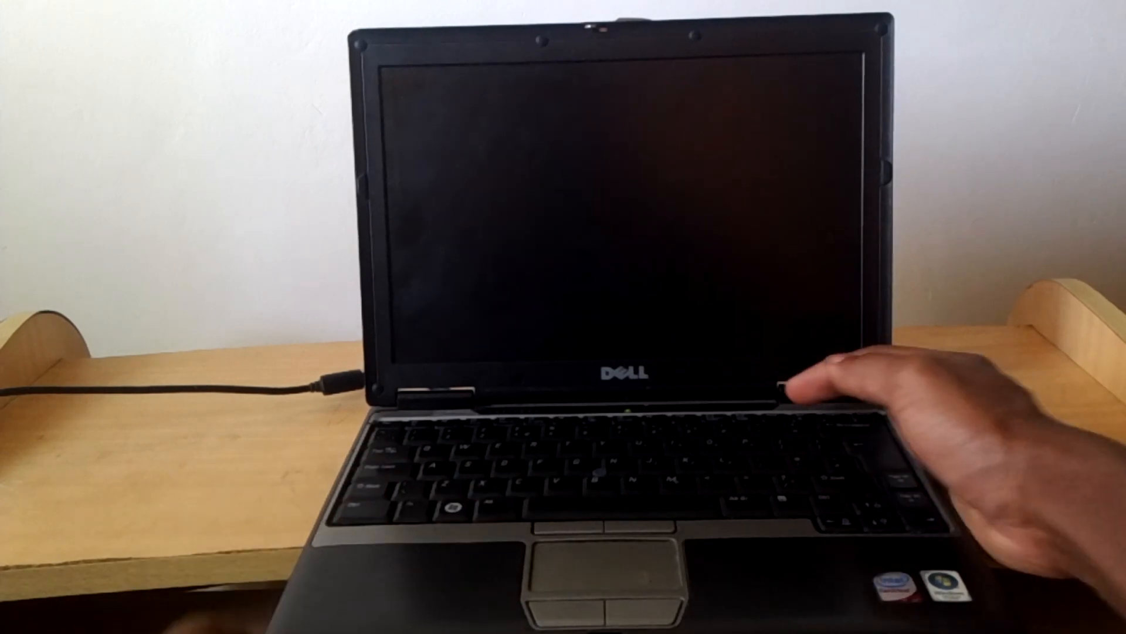
Power the laptop back on to reach the F12 one-time boot menu
click(784, 387)
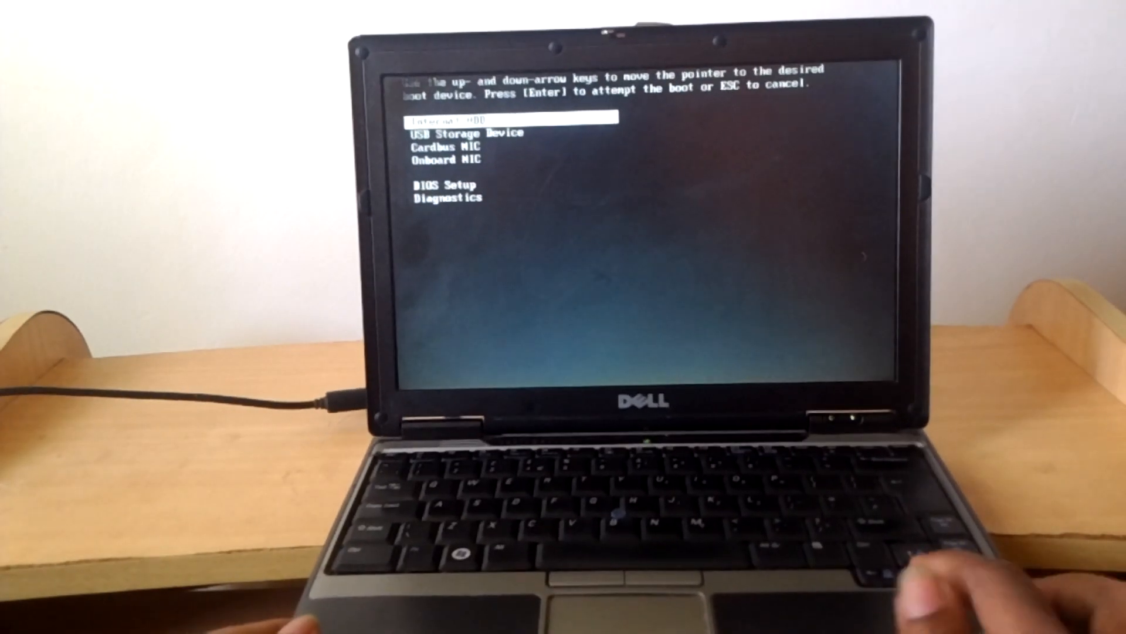
Choose USB Storage Device from the F12 menu and confirm booting from the USB drive
key(down)
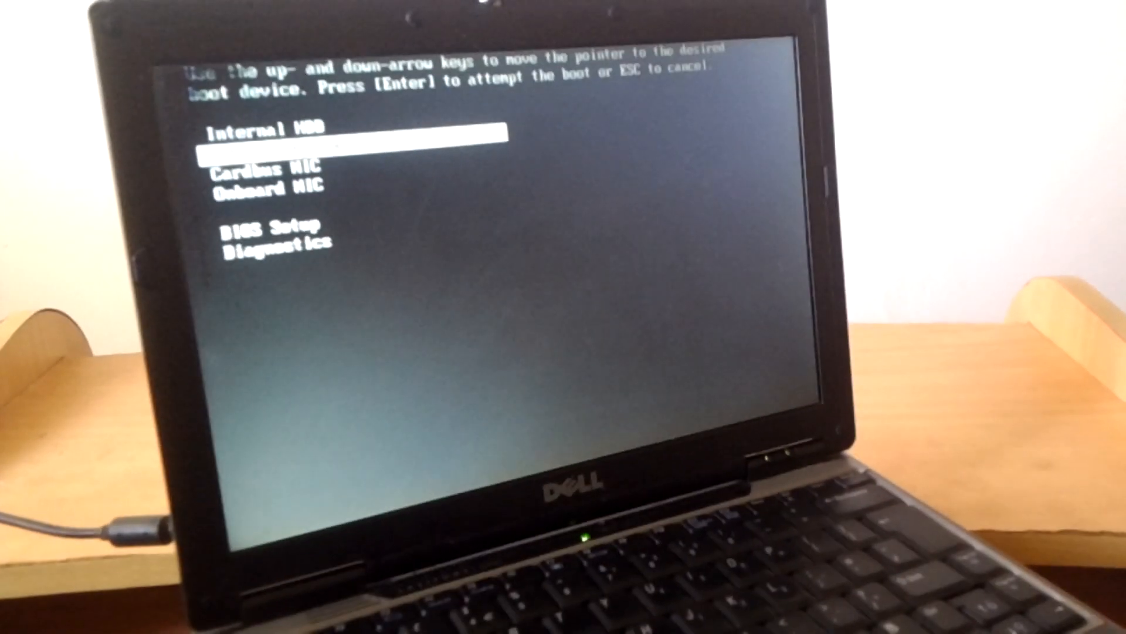
key(Down)
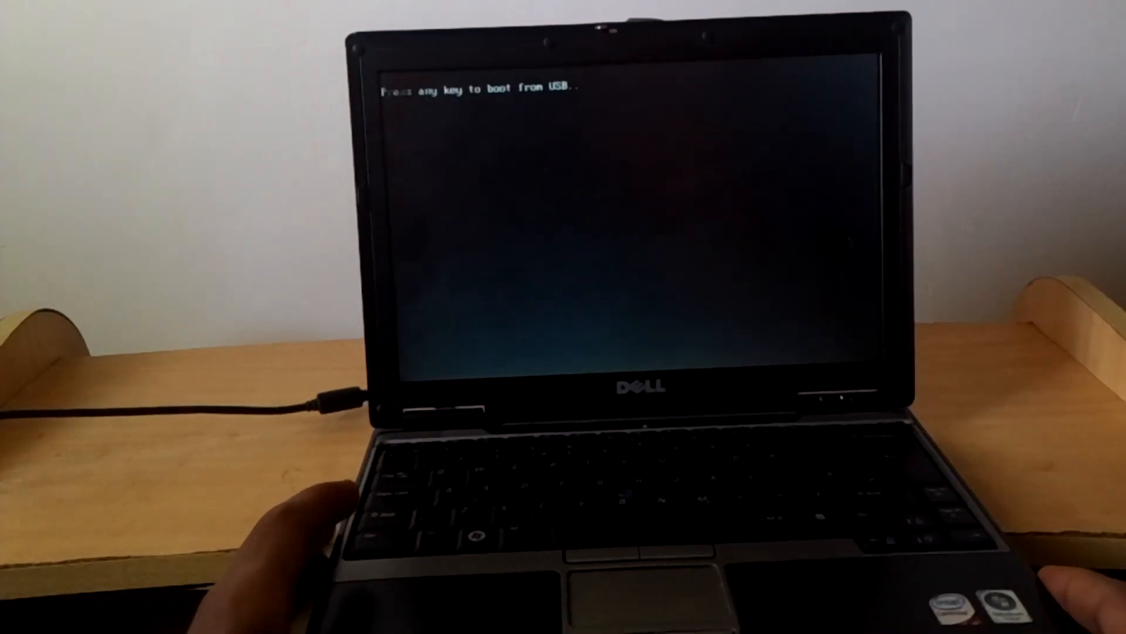
key(enter)
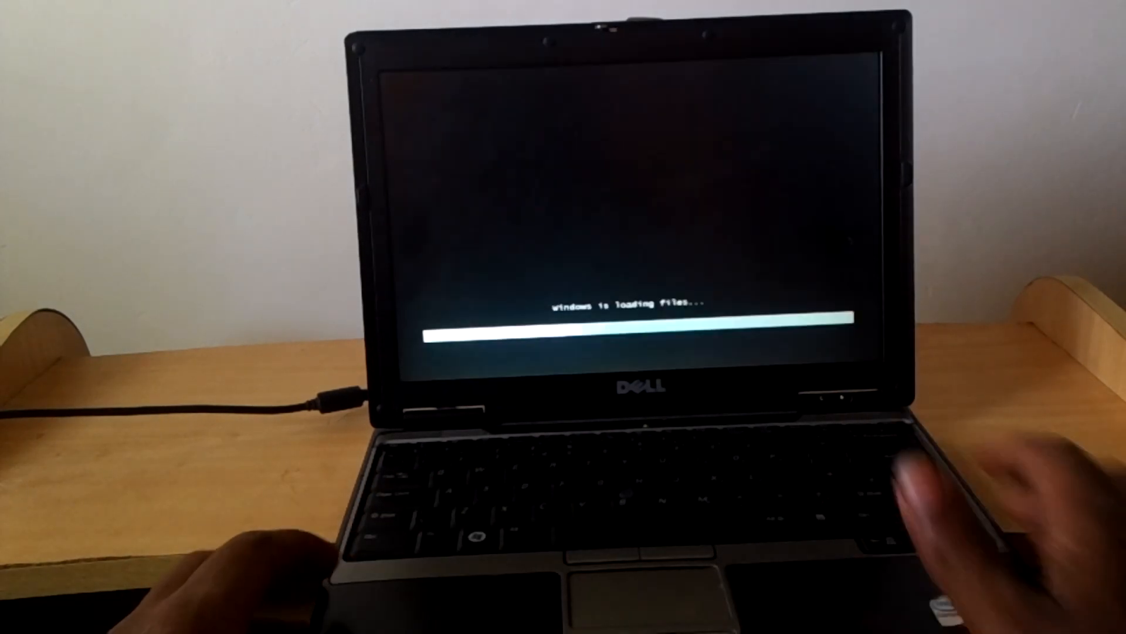